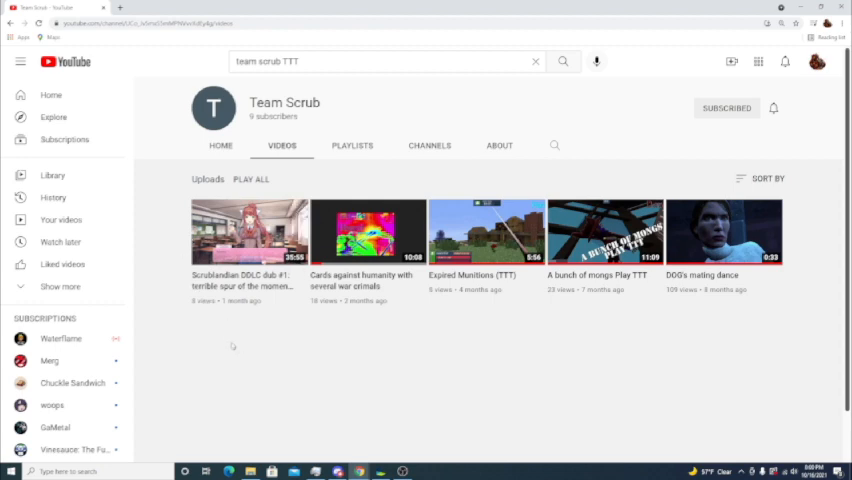
mouse_move(248, 232)
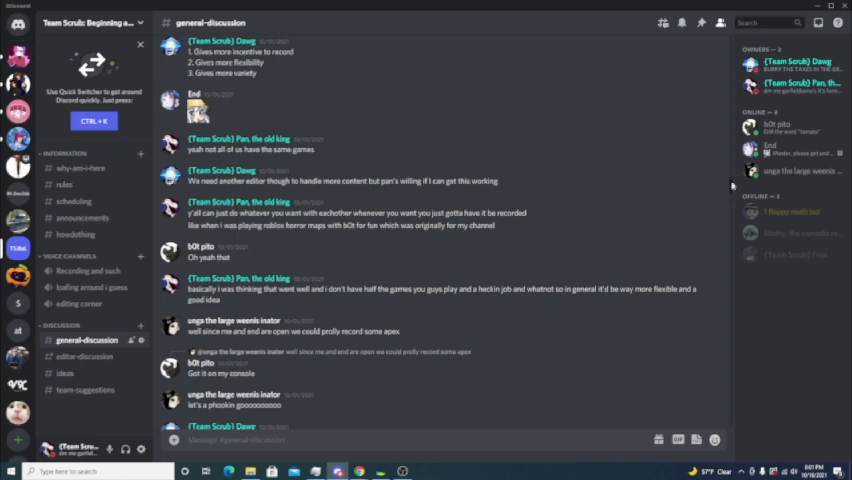
- Read through the #general-discussion chat, including the shared horror game link, then return to the browser
scroll(down, 3)
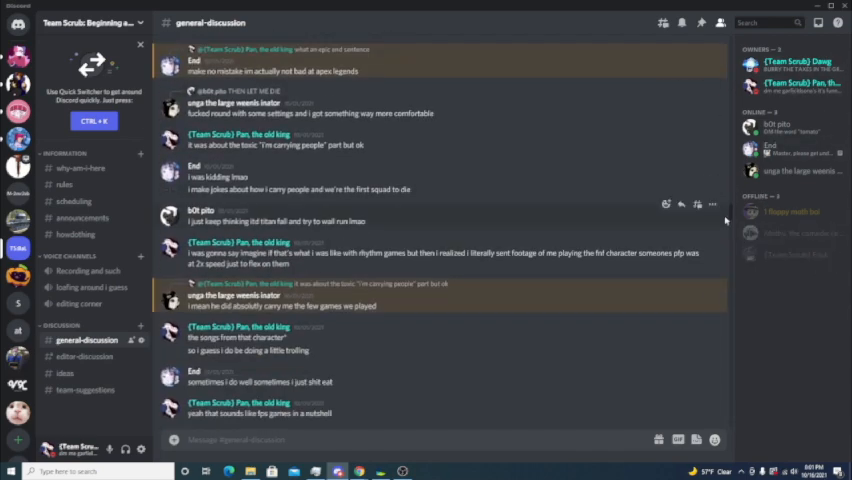
scroll(down, 3)
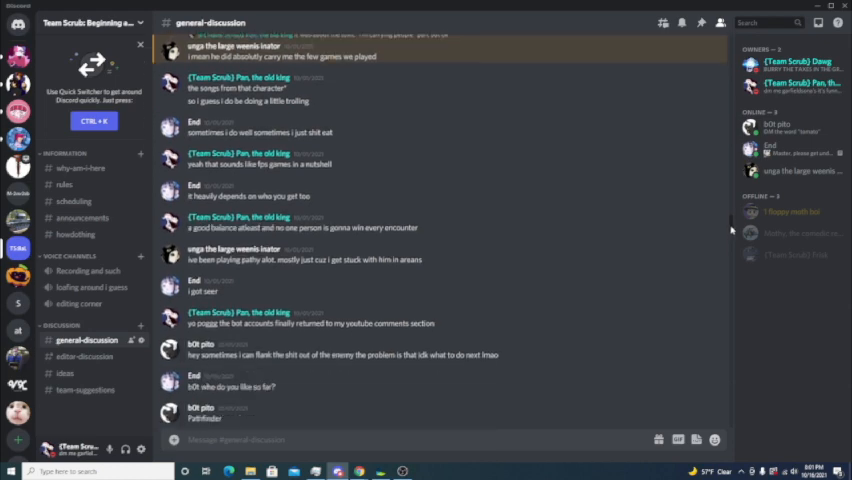
scroll(down, 3)
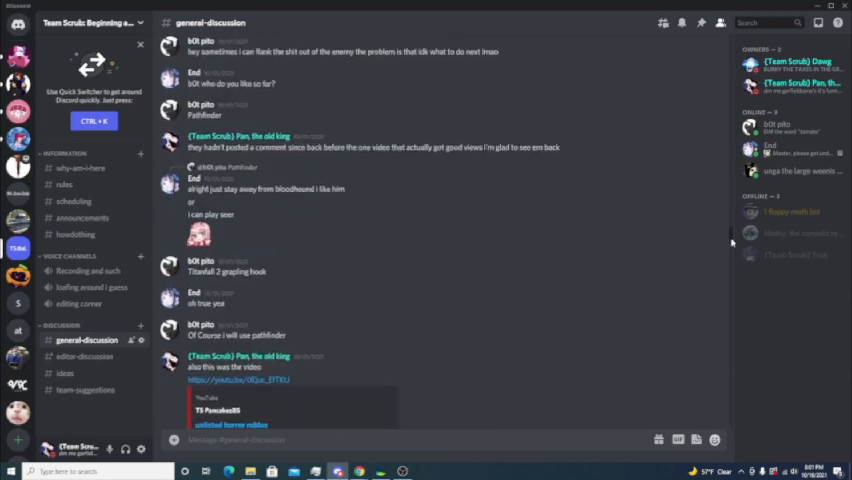
scroll(down, 3)
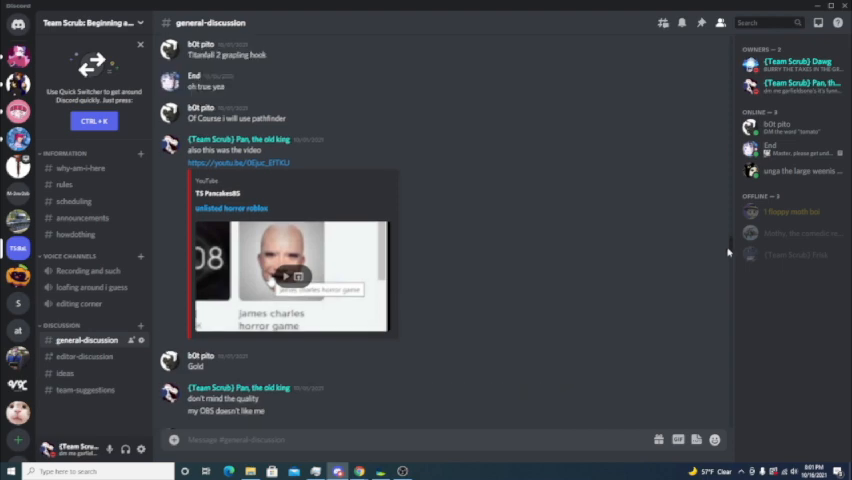
scroll(down, 3)
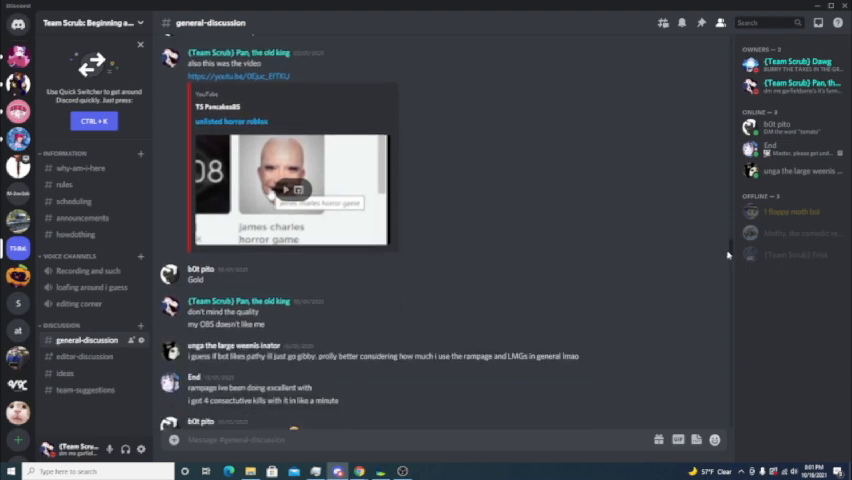
scroll(down, 3)
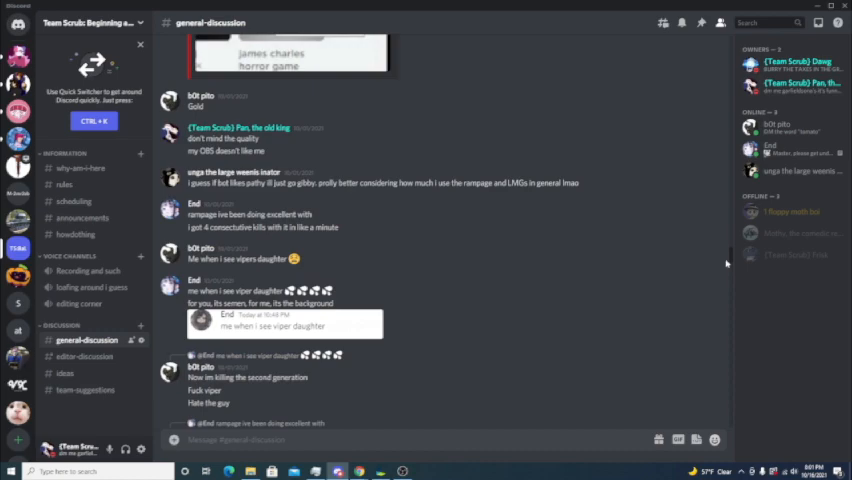
click(84, 216)
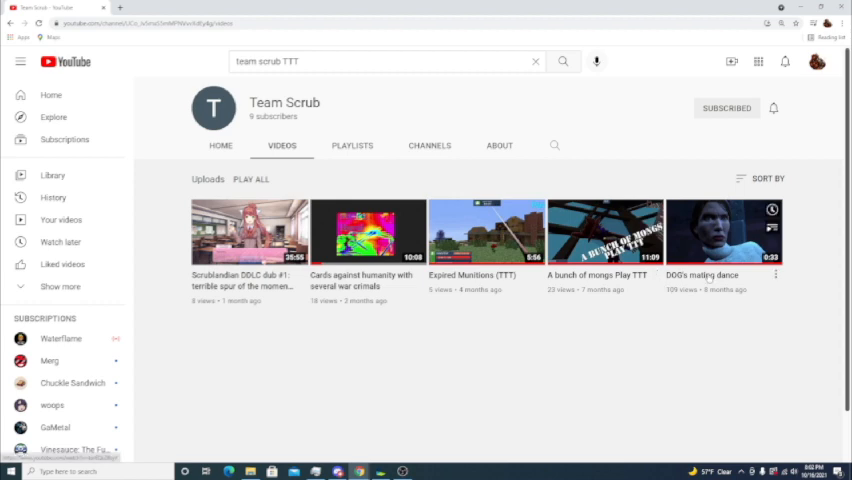
mouse_move(490, 320)
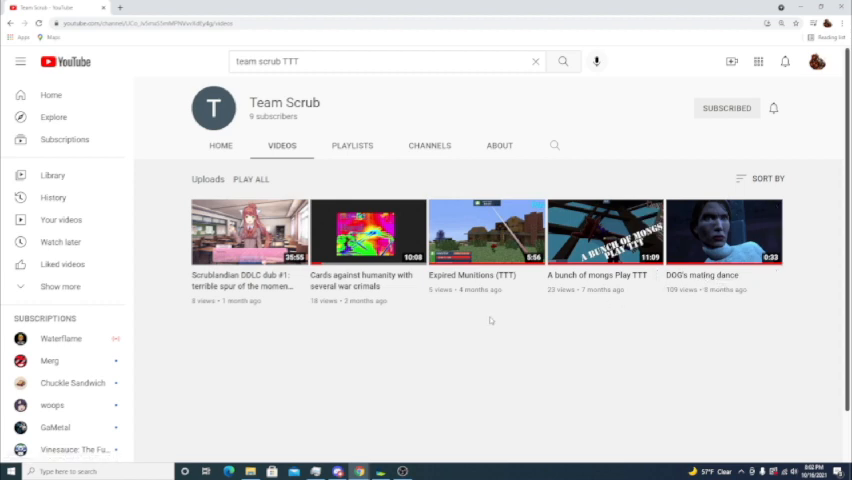
mouse_move(416, 362)
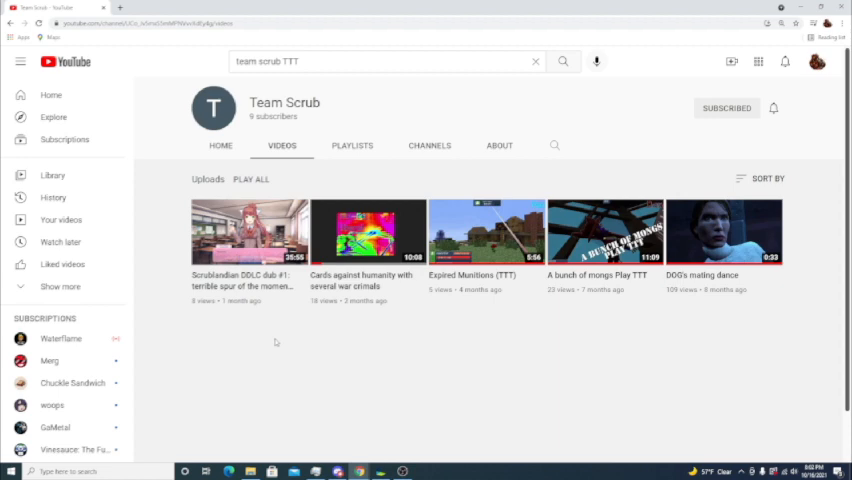
mouse_move(330, 308)
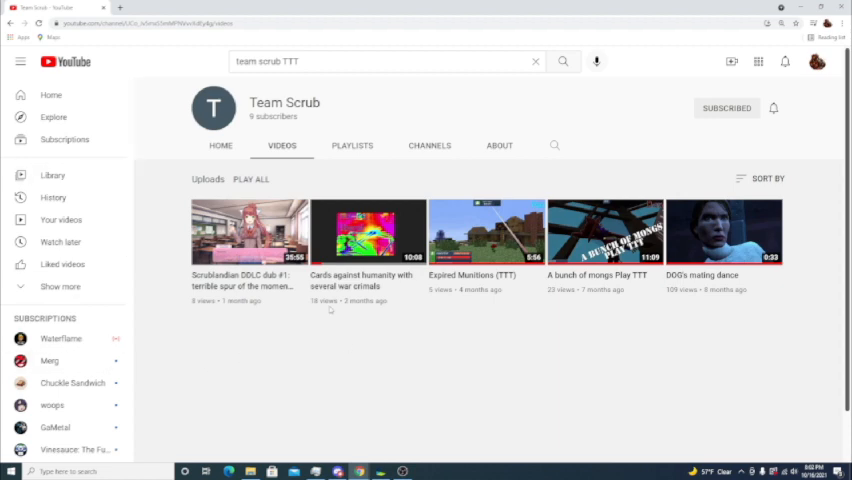
mouse_move(332, 316)
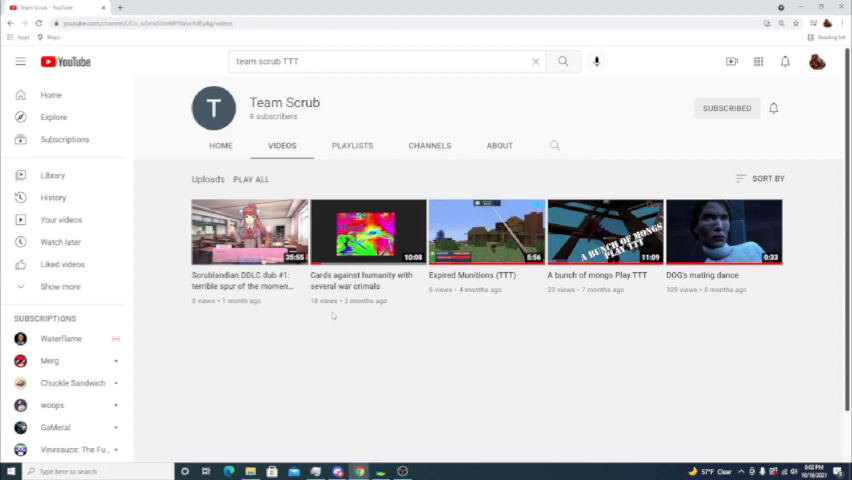
mouse_move(308, 336)
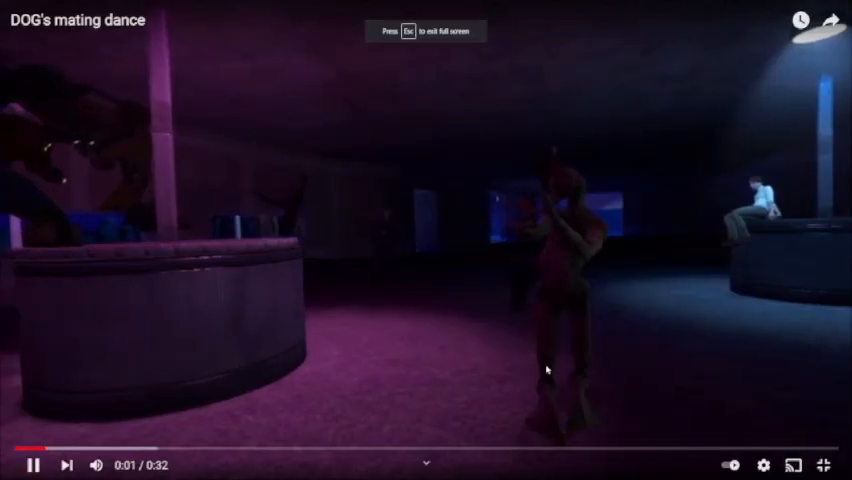
- Play the 'DOG's mating dance' video from the channel's uploads
click(764, 464)
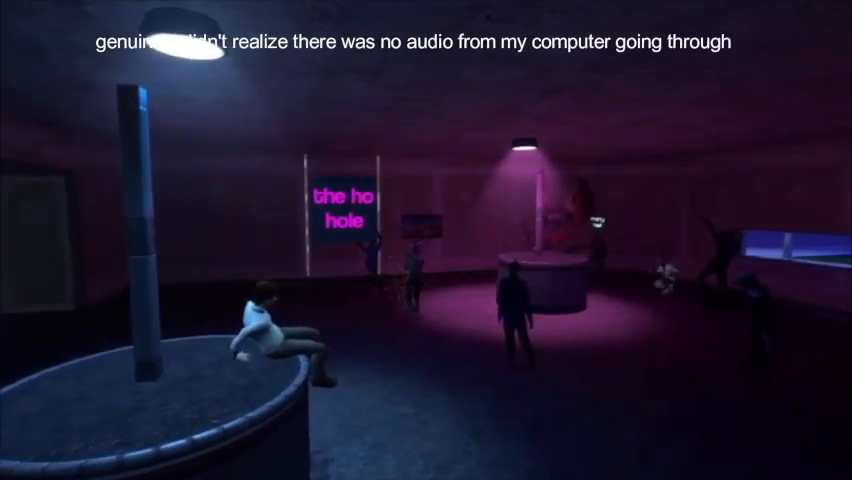
mouse_move(426, 240)
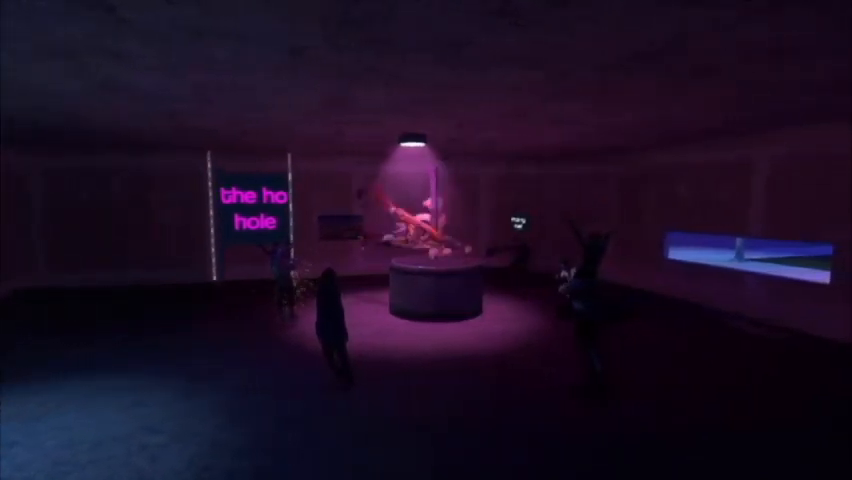
mouse_move(426, 240)
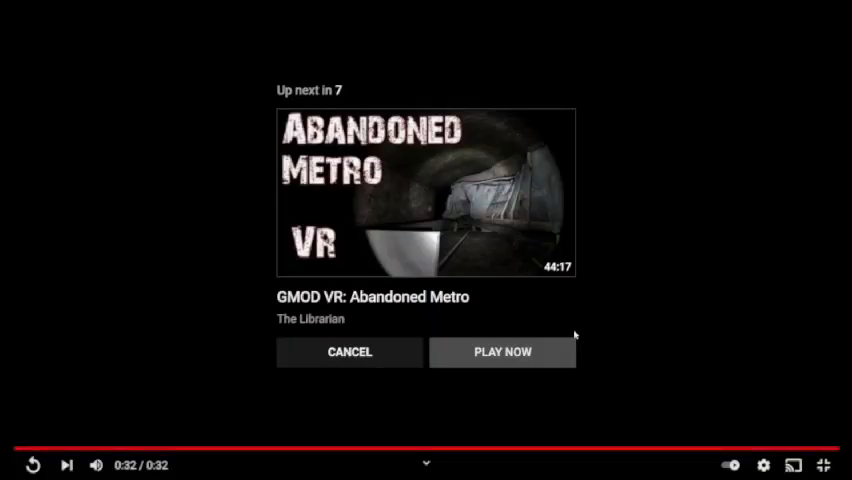
- Cancel autoplay, view the comments, and return to Team Scrub's Videos list of five uploads
click(348, 352)
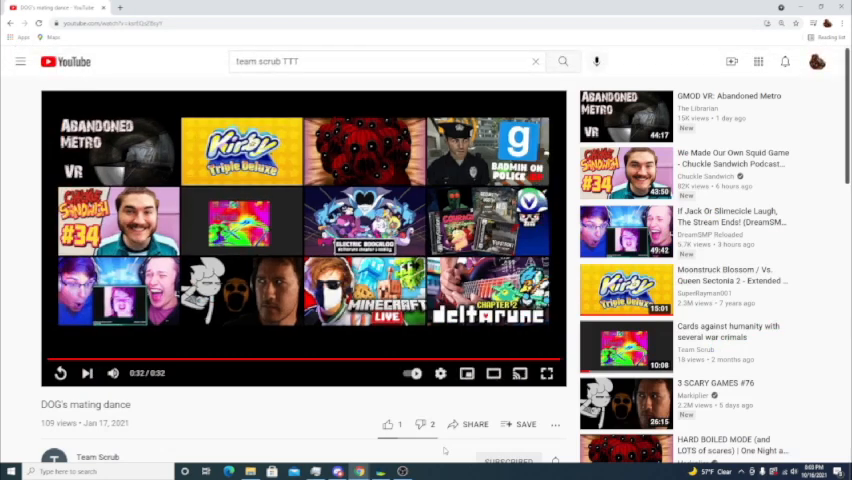
scroll(down, 3)
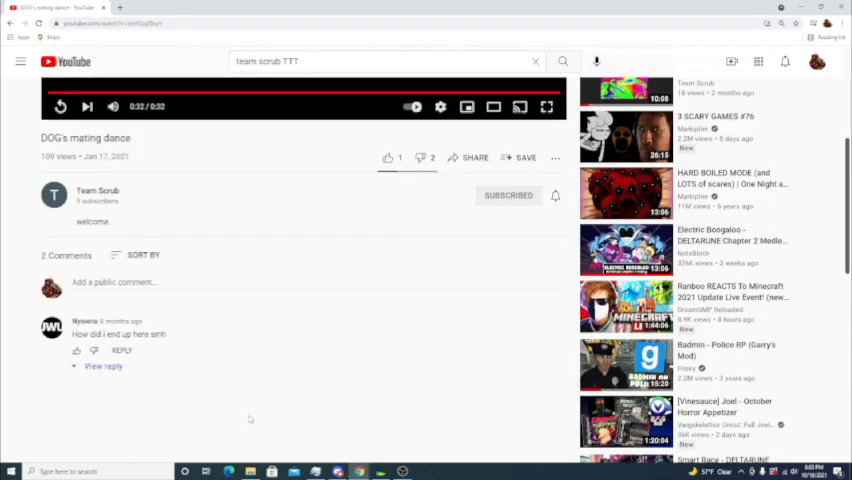
mouse_move(102, 368)
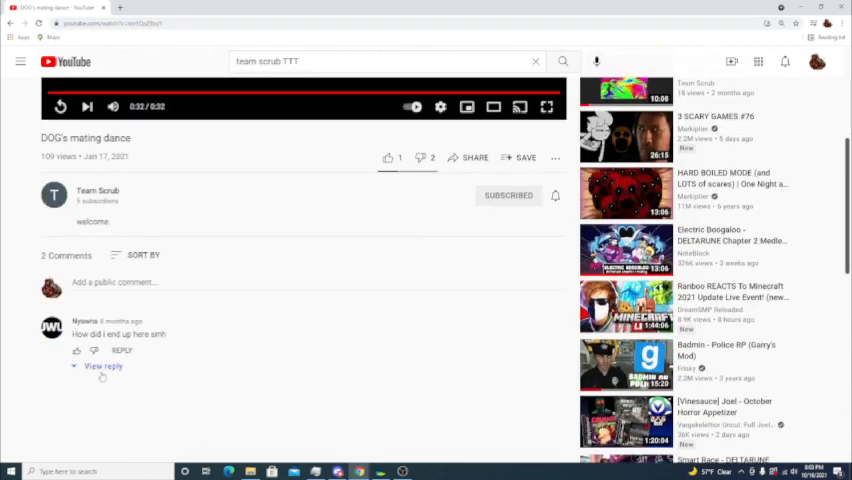
click(102, 366)
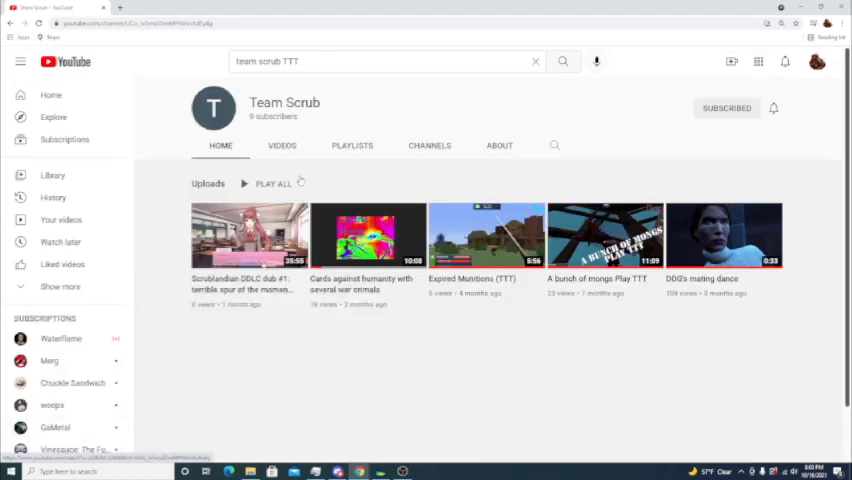
click(282, 144)
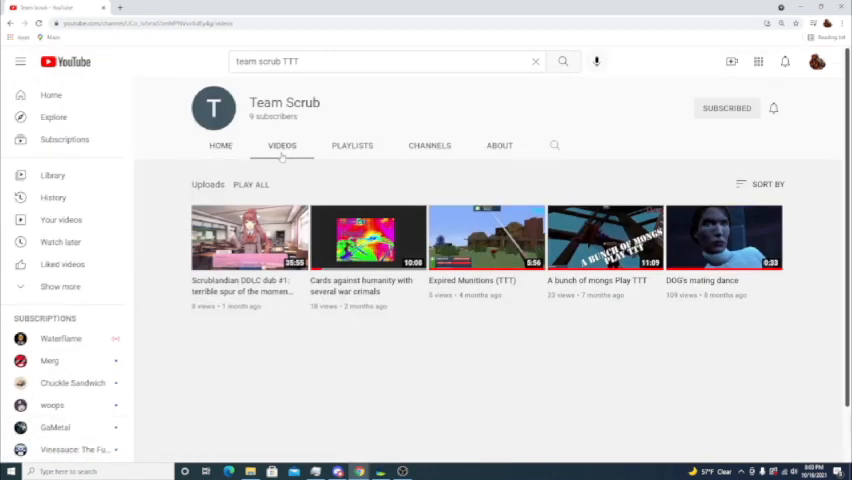